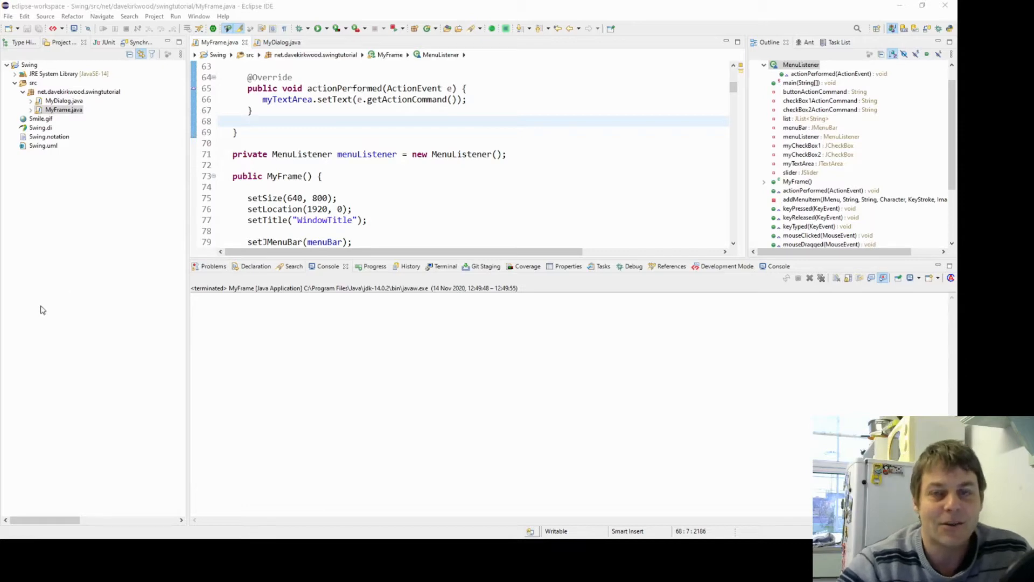
Step: Jump to MyFrame's main method from the Outline view
{"action": "scroll", "scroll_direction": "down", "scroll_amount": 3}
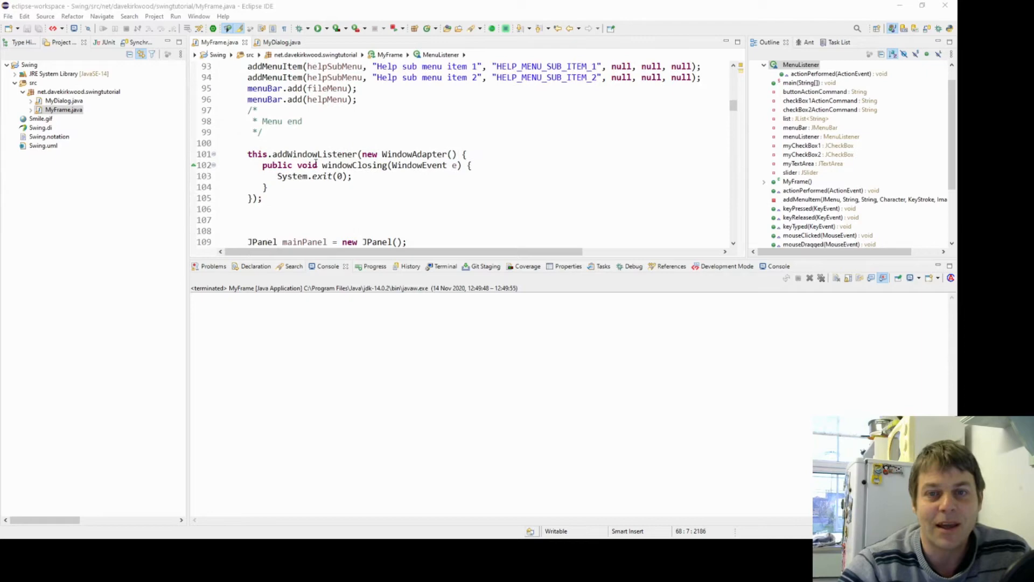
{"action": "left_click", "coordinate": [804, 82]}
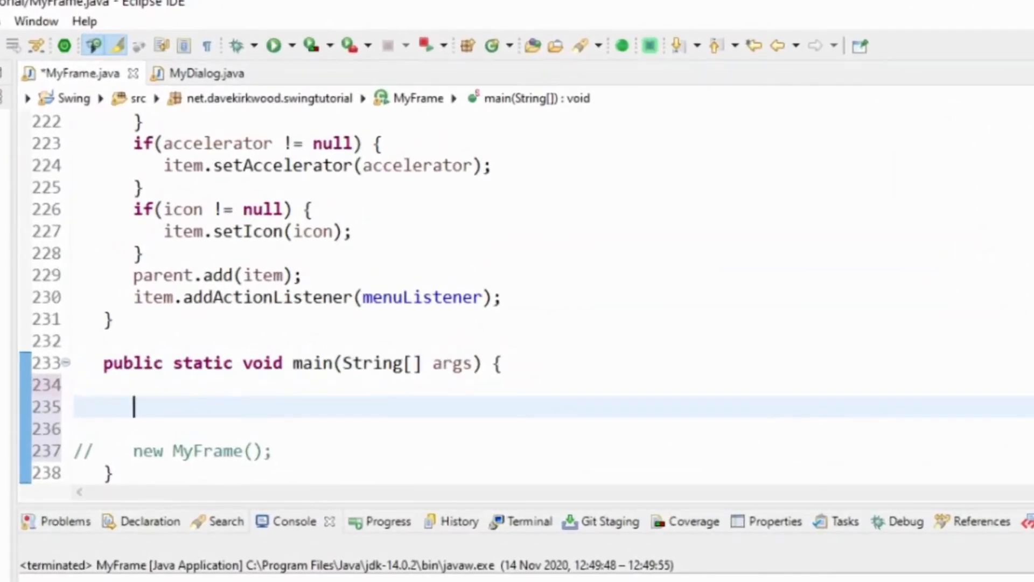
Step: Call UIManager.getInstalledLookAndFeels() in main using content assist
{"action": "type", "text": "UI"}
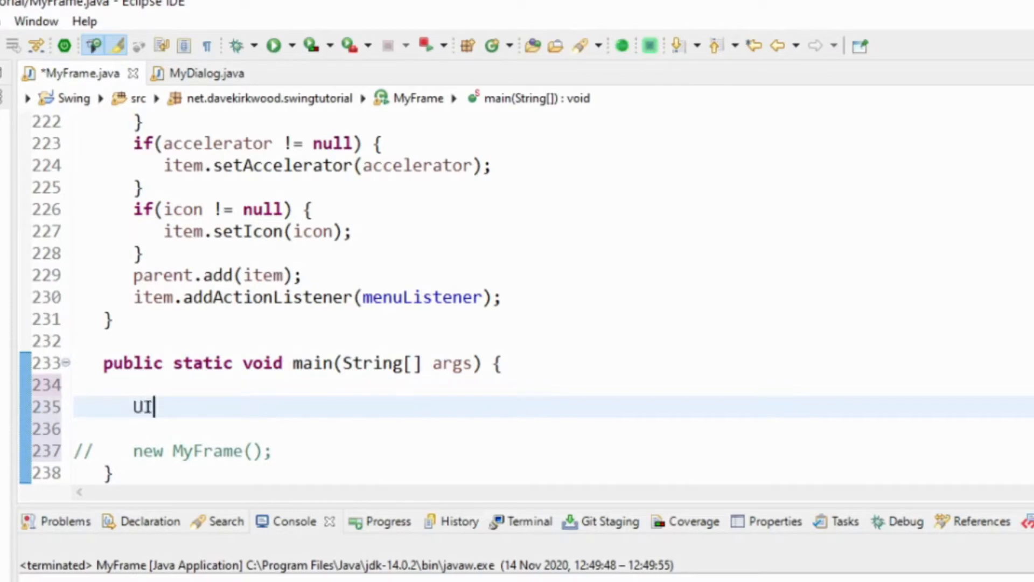
{"action": "type", "text": "Manager."}
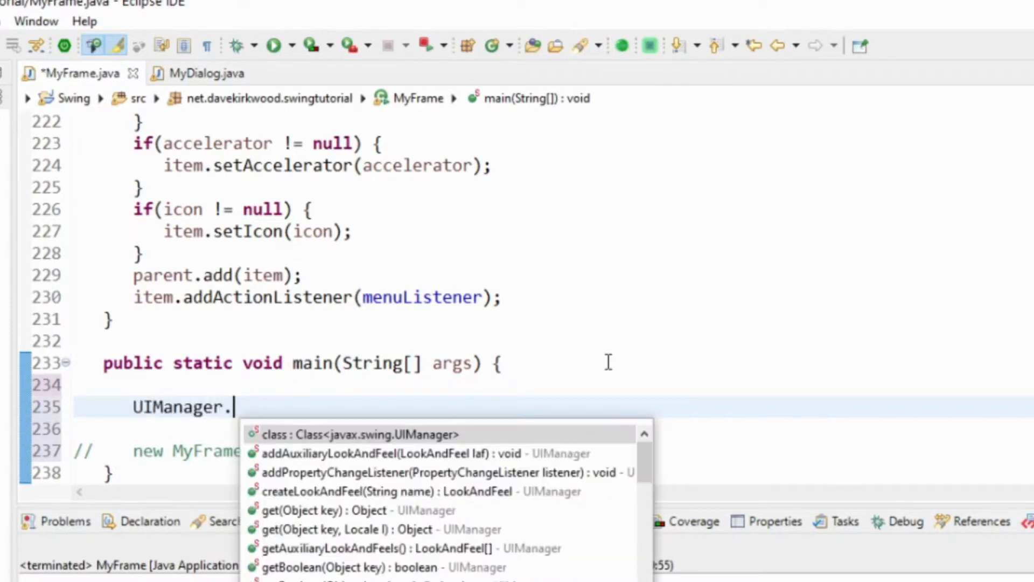
{"action": "type", "text": "getLo"}
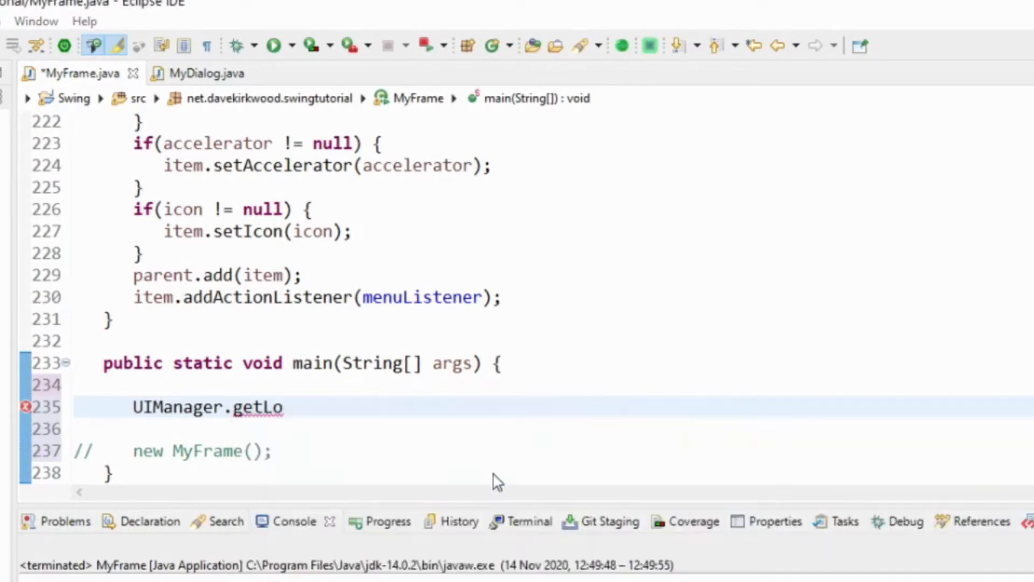
{"action": "type", "text": "InstalledLookAndFeels()"}
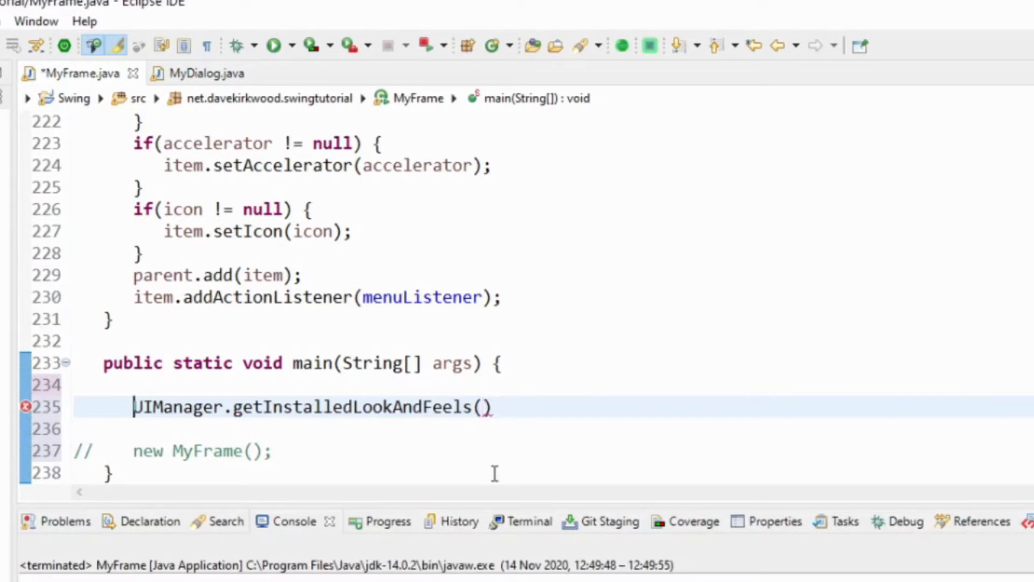
Step: Loop over the installed LookAndFeelInfo entries, printing each lafInfo class name
{"action": "type", "text": "for(LookAndFeelInfo l"}
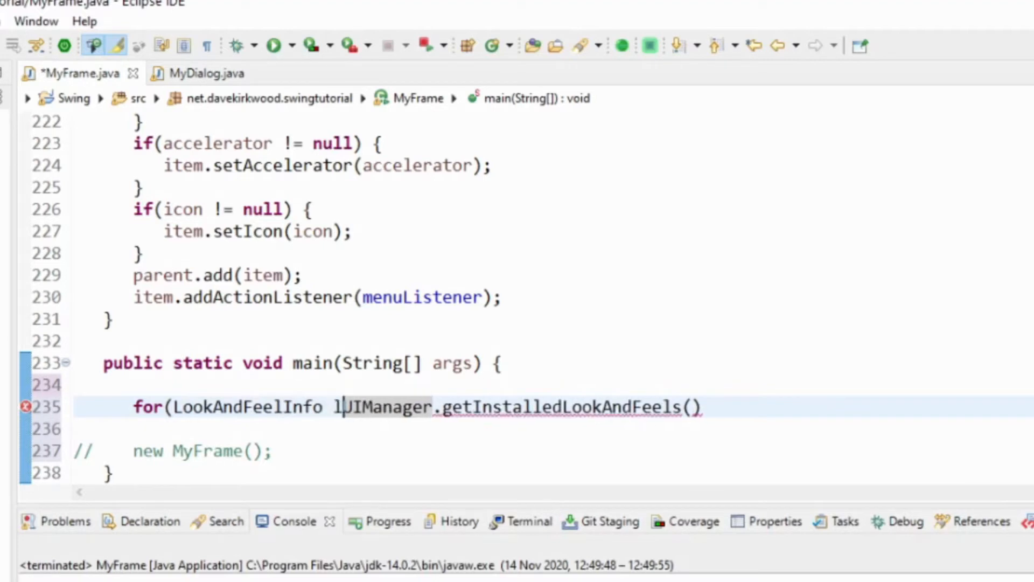
{"action": "type", "text": "afInfo :"}
{"action": "left_click", "coordinate": [553, 429]}
{"action": "type", "text": "System.out.println"}
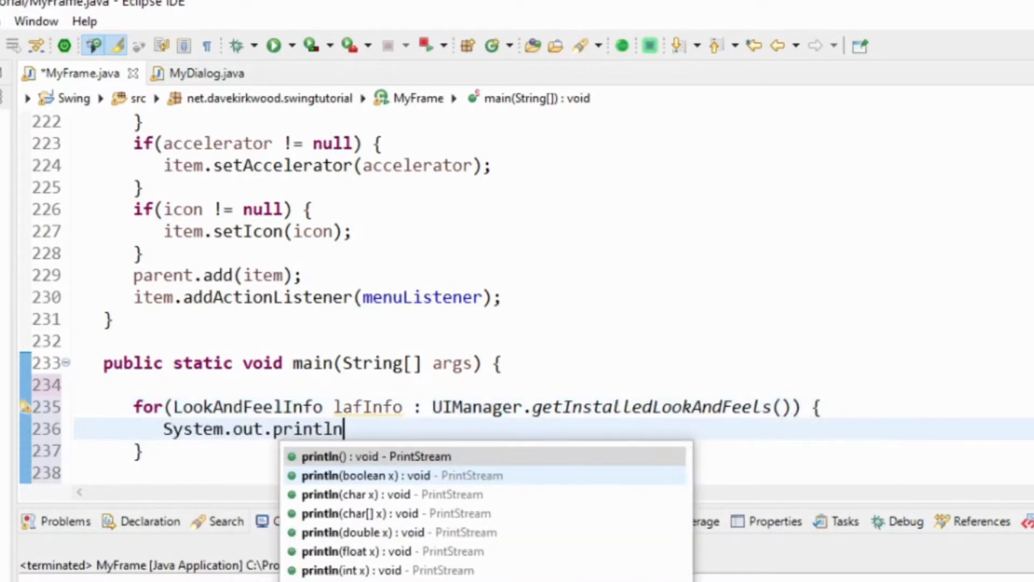
{"action": "type", "text": "(lafInfo."}
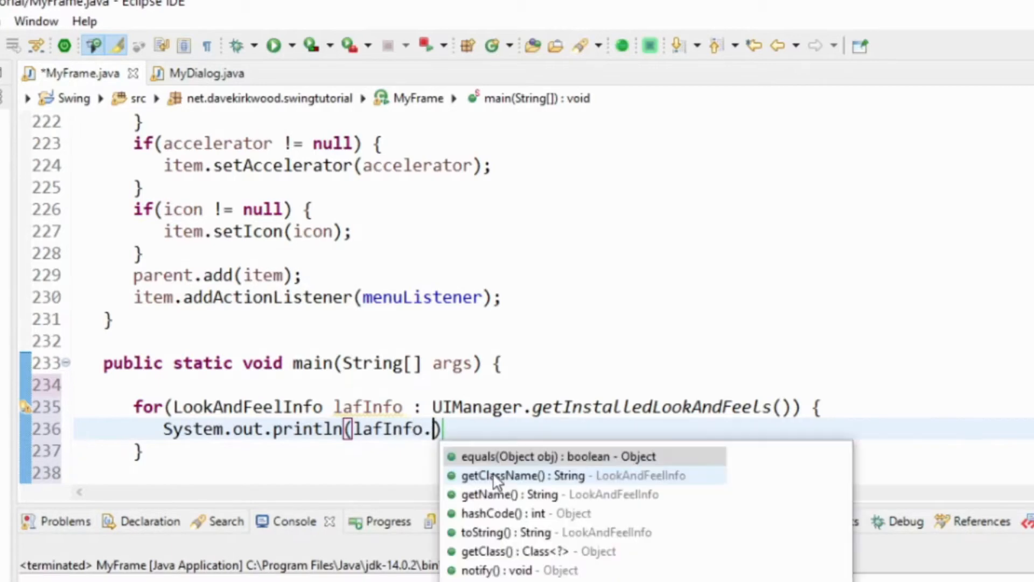
{"action": "type", "text": "get"}
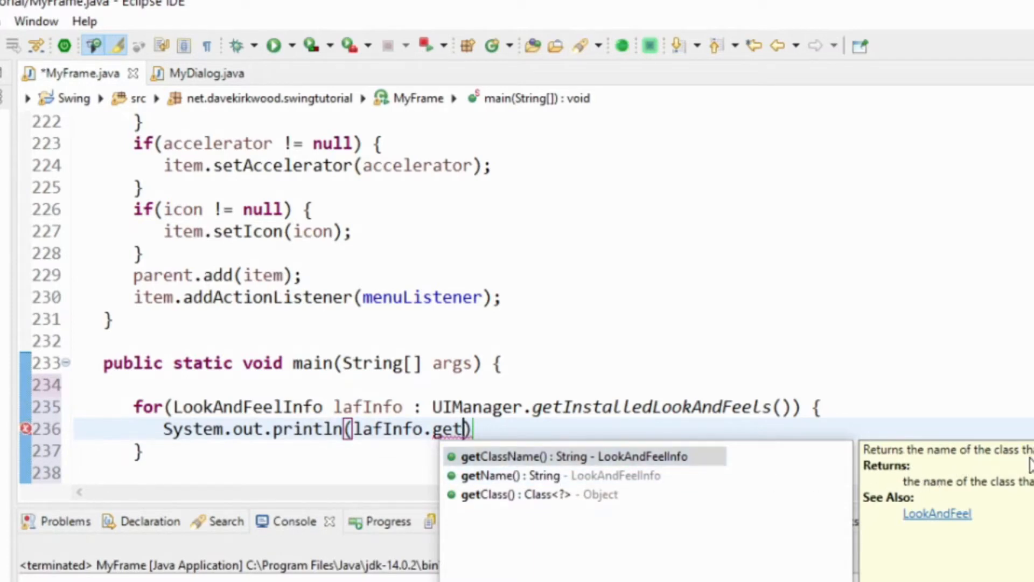
{"action": "mouse_move", "coordinate": [676, 489]}
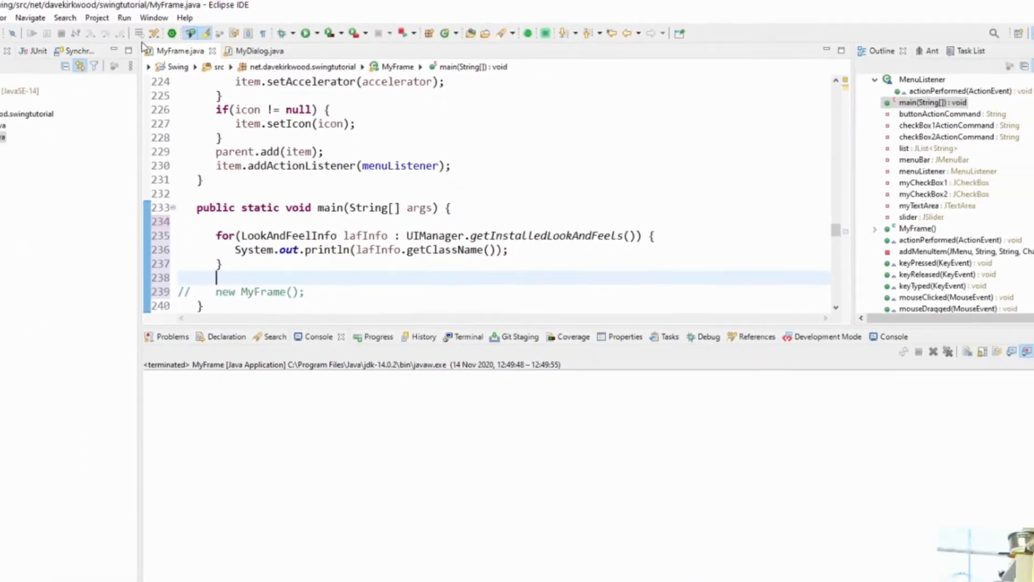
Step: Run MyFrame to print the five installed look-and-feel class names
{"action": "left_click", "coordinate": [327, 29]}
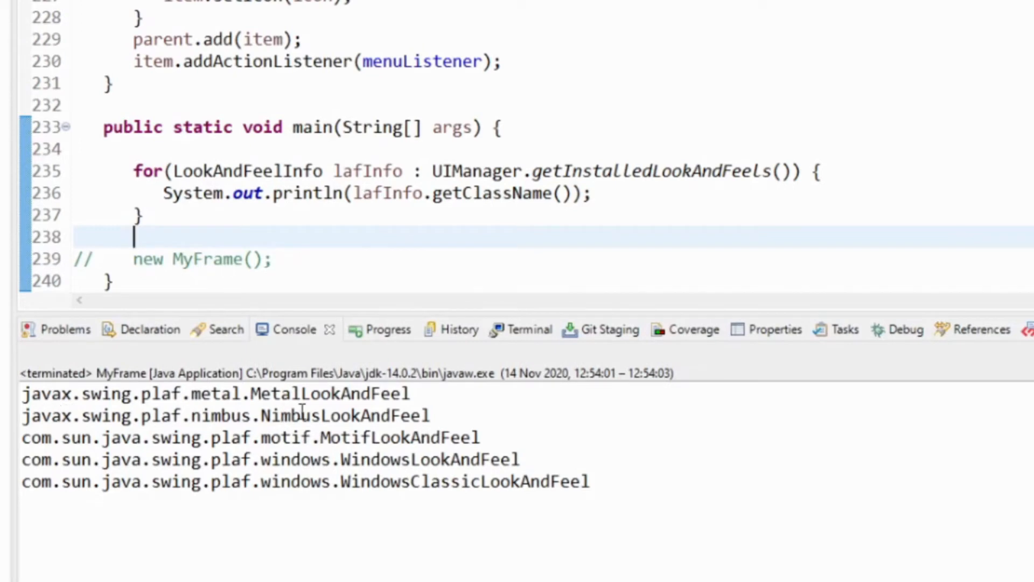
{"action": "mouse_move", "coordinate": [327, 437]}
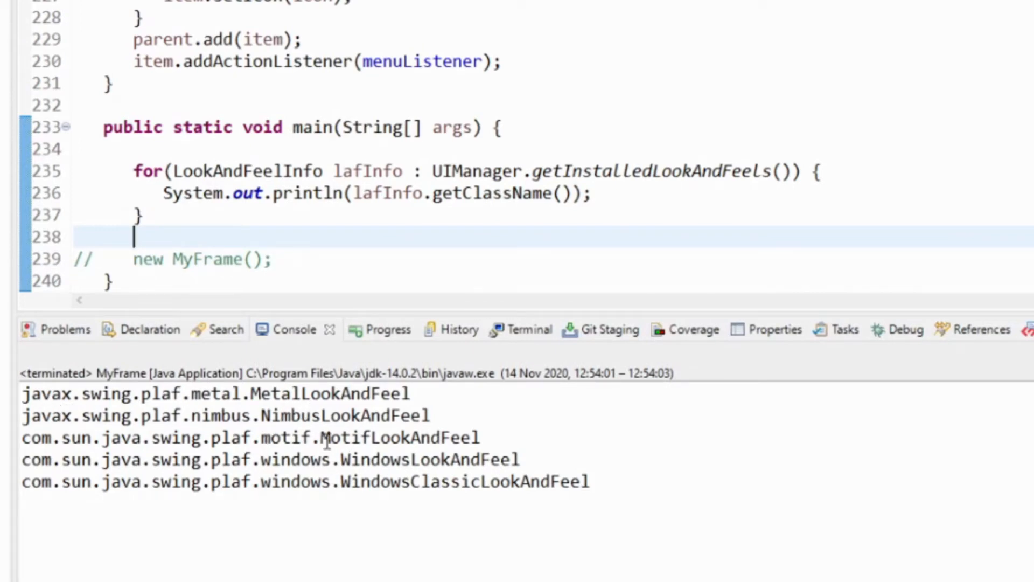
{"action": "mouse_move", "coordinate": [391, 487]}
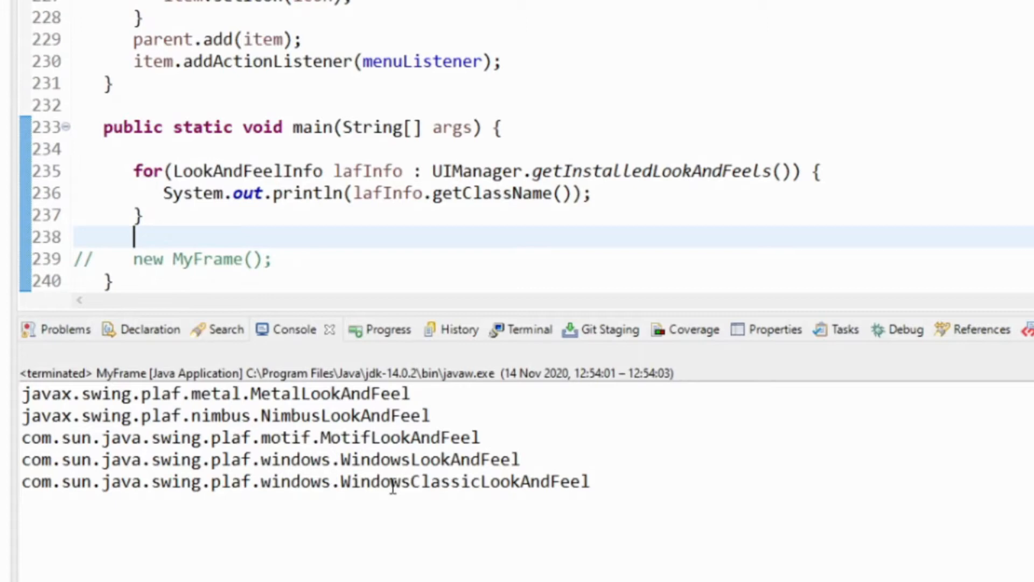
{"action": "mouse_move", "coordinate": [327, 268]}
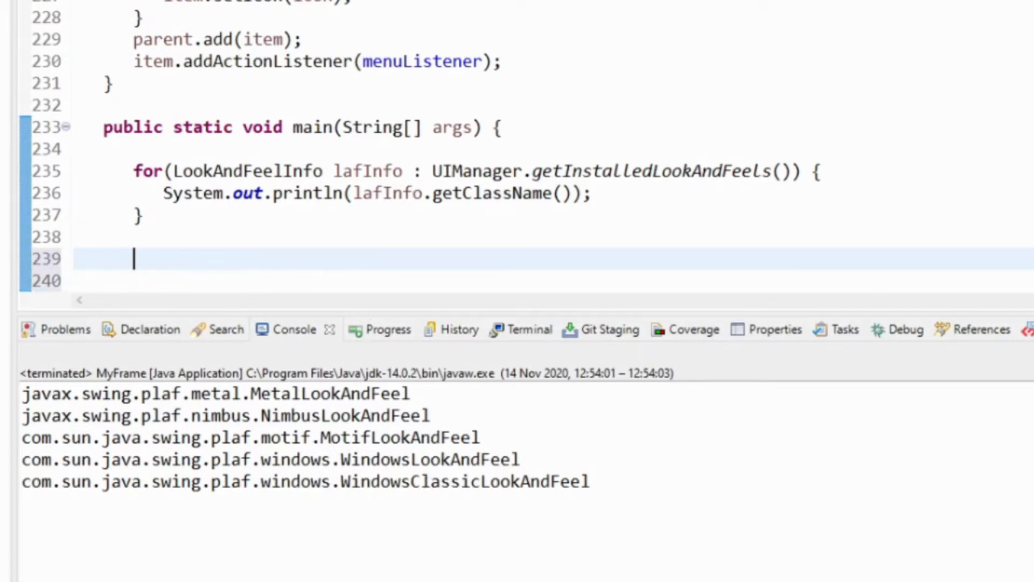
Step: Add a UIManager.setLookAndFeel call using the String className overload
{"action": "type", "text": "UIM"}
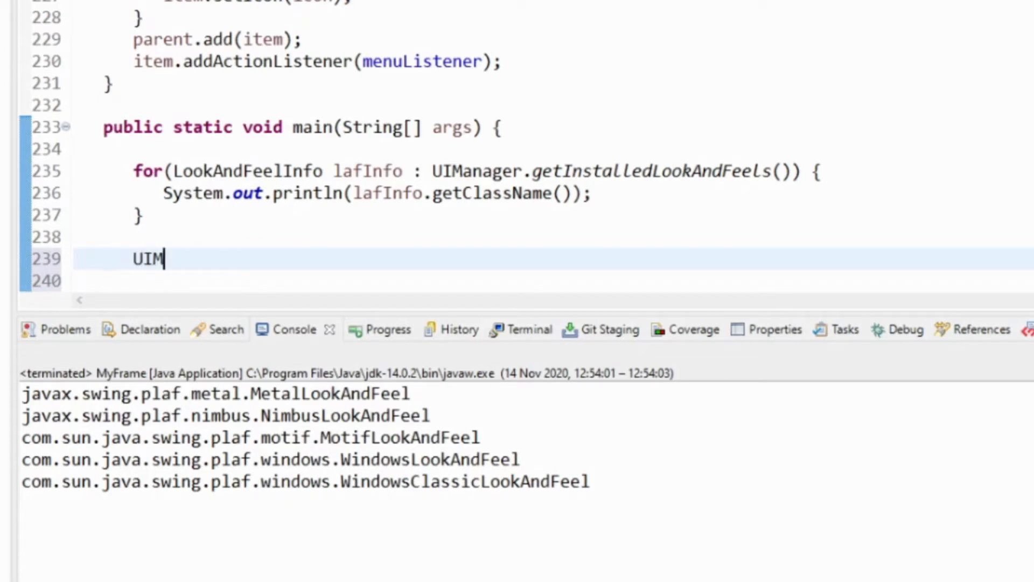
{"action": "type", "text": "anager.setL"}
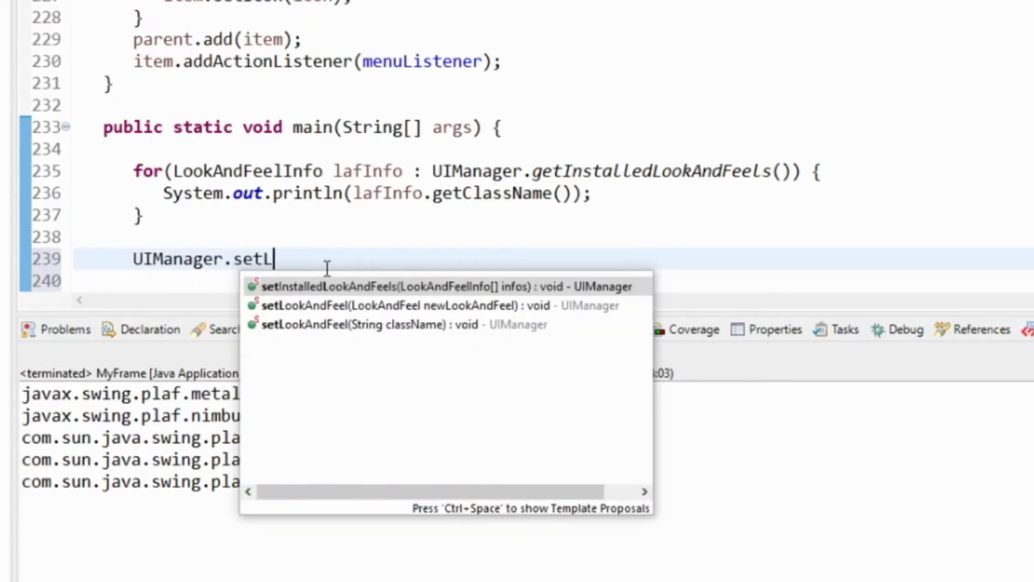
{"action": "type", "text": "o"}
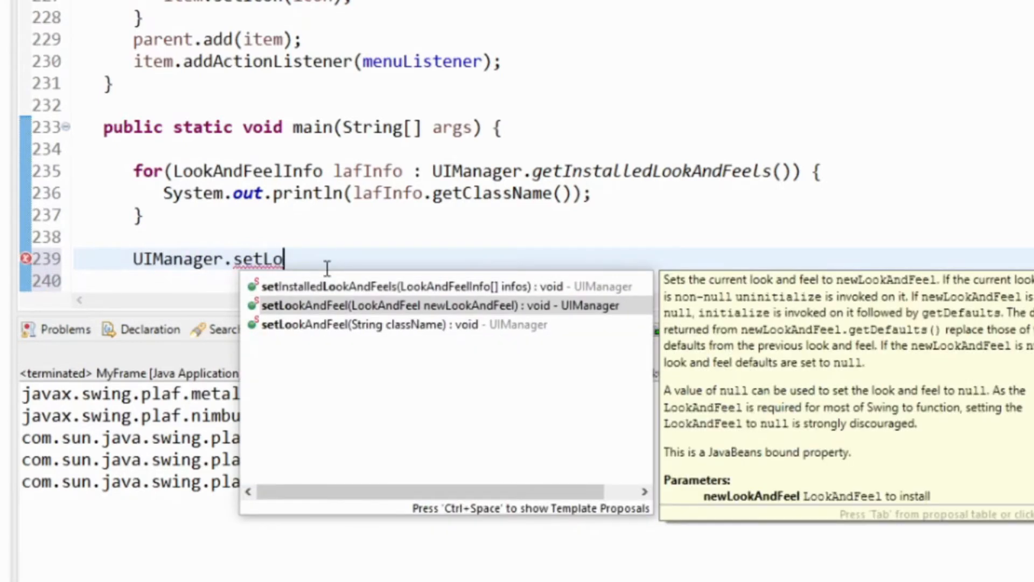
{"action": "left_click", "coordinate": [361, 325]}
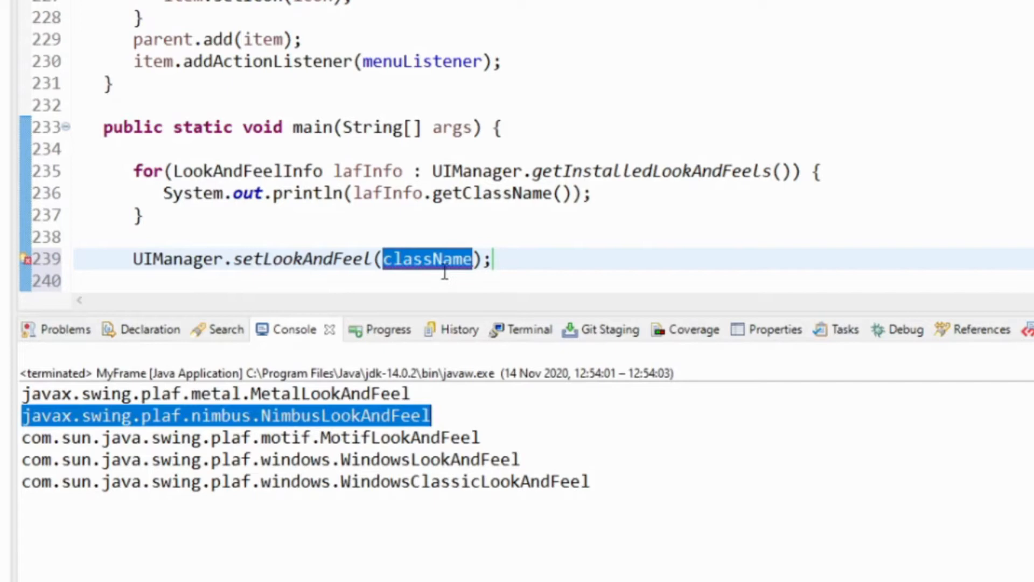
Step: Pass the Nimbus class name, wrap it in try/catch, and remove the TODO
{"action": "type", "text": "\"\""}
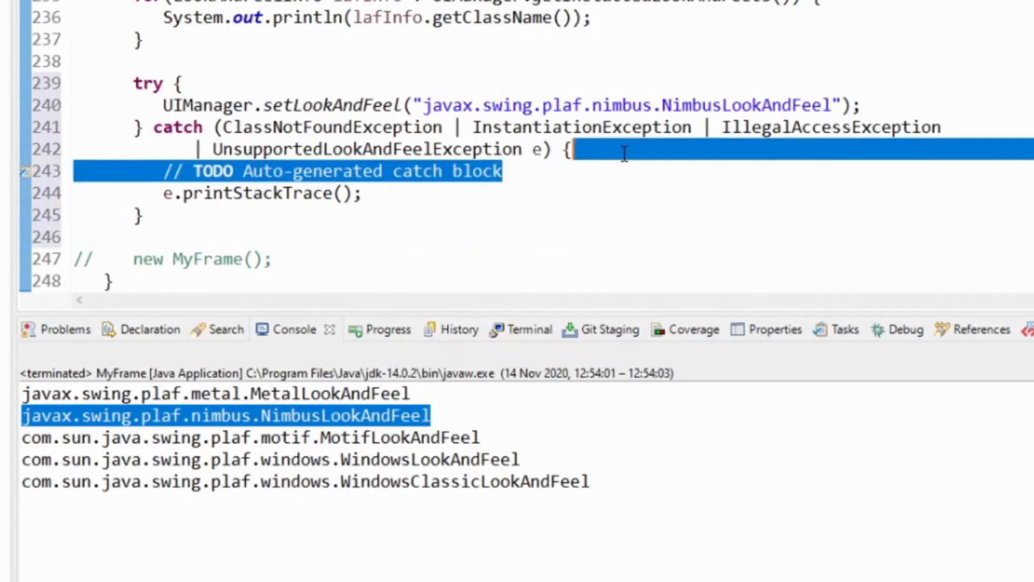
{"action": "key", "text": "Delete"}
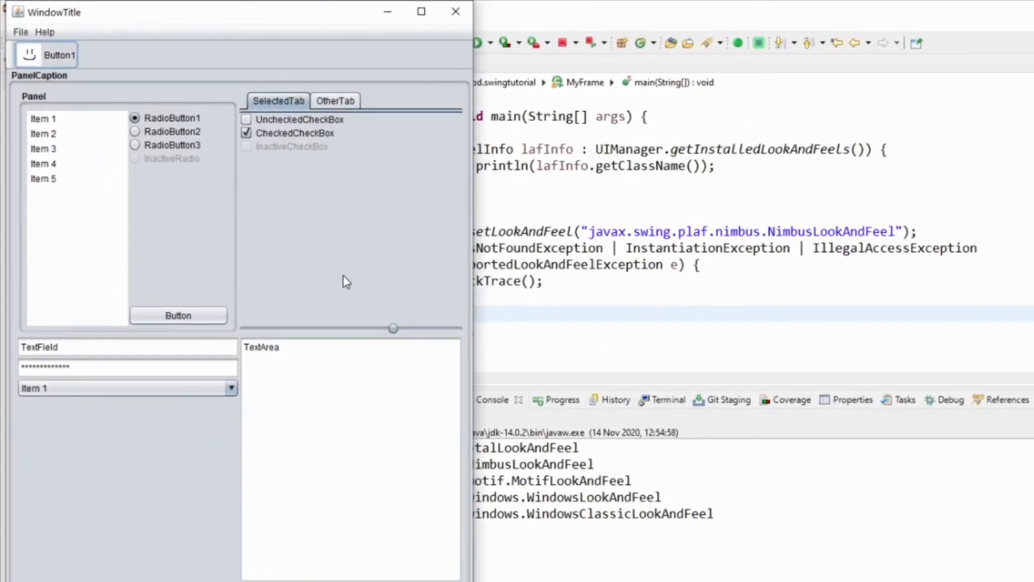
{"action": "mouse_move", "coordinate": [222, 84]}
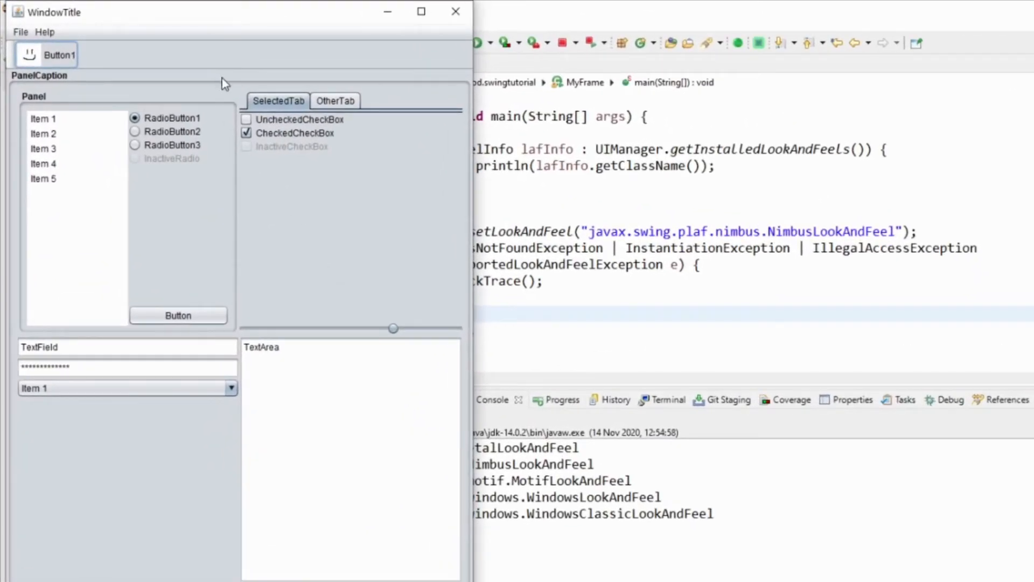
Step: Run MyFrame and view the Nimbus-styled window
{"action": "left_click", "coordinate": [278, 100]}
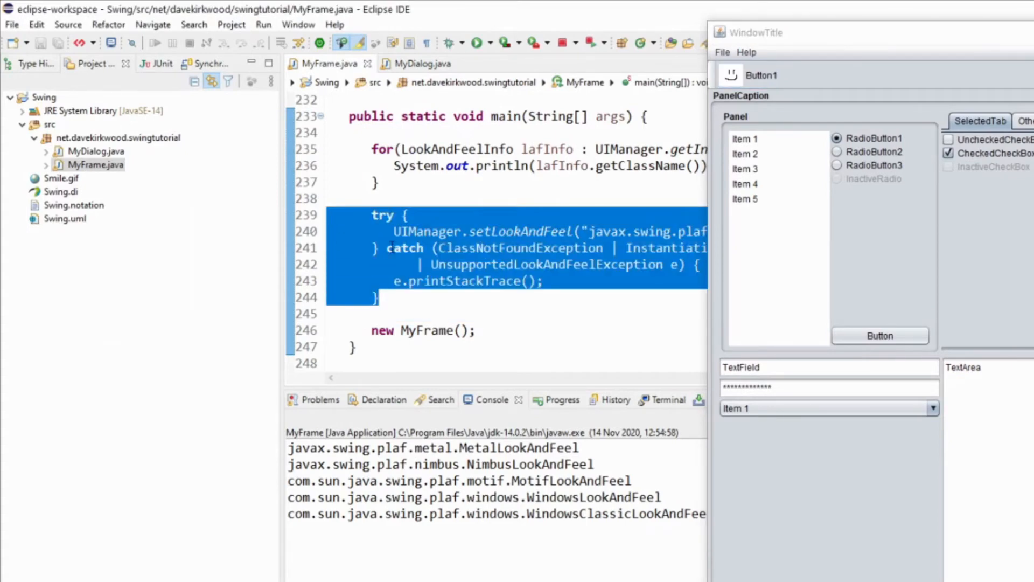
Step: Comment out the setLookAndFeel try block, compare styled windows, and open MyFrame's run configuration
{"action": "key", "text": "Ctrl+/"}
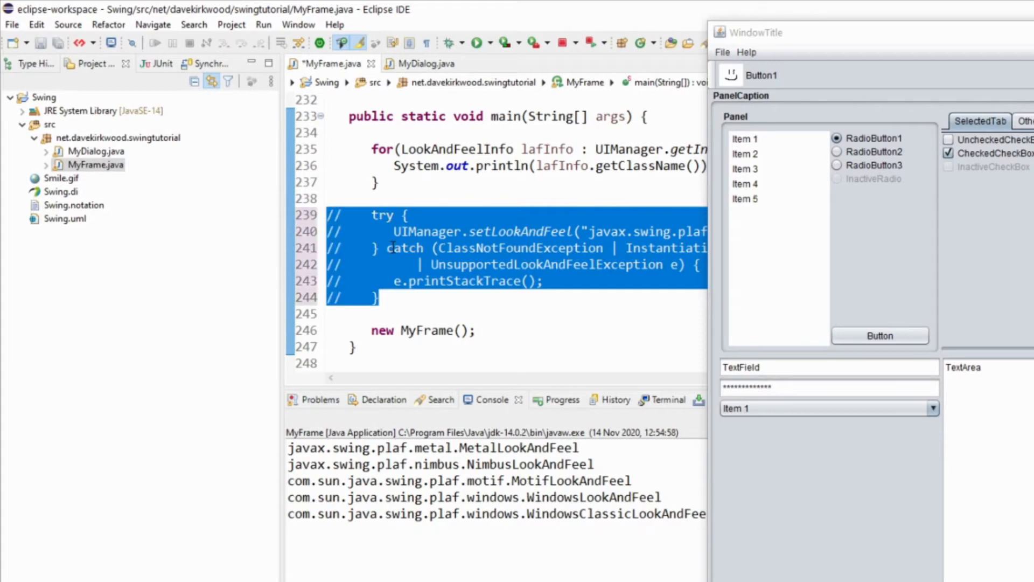
{"action": "left_click", "coordinate": [490, 42]}
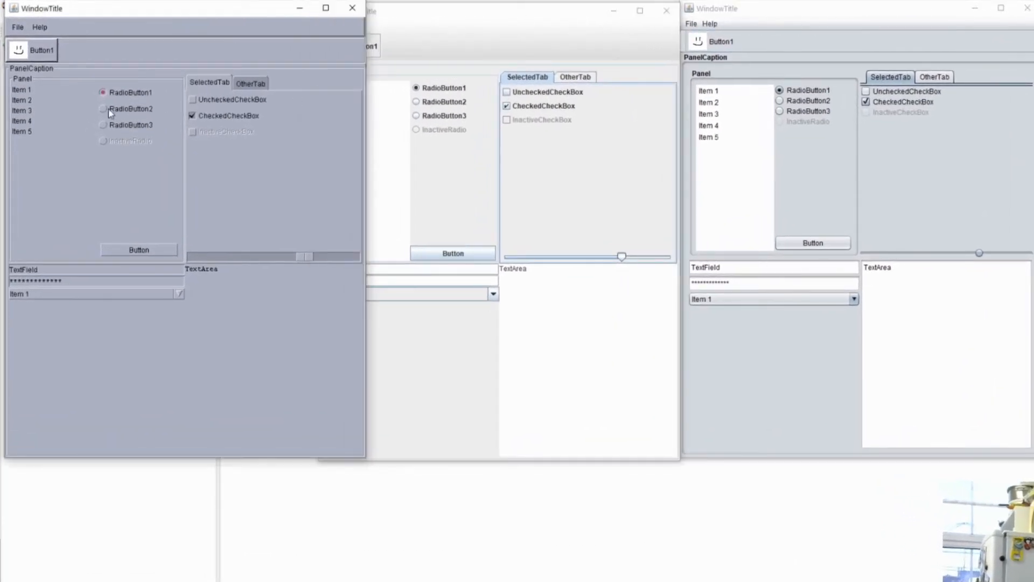
{"action": "left_click", "coordinate": [323, 28]}
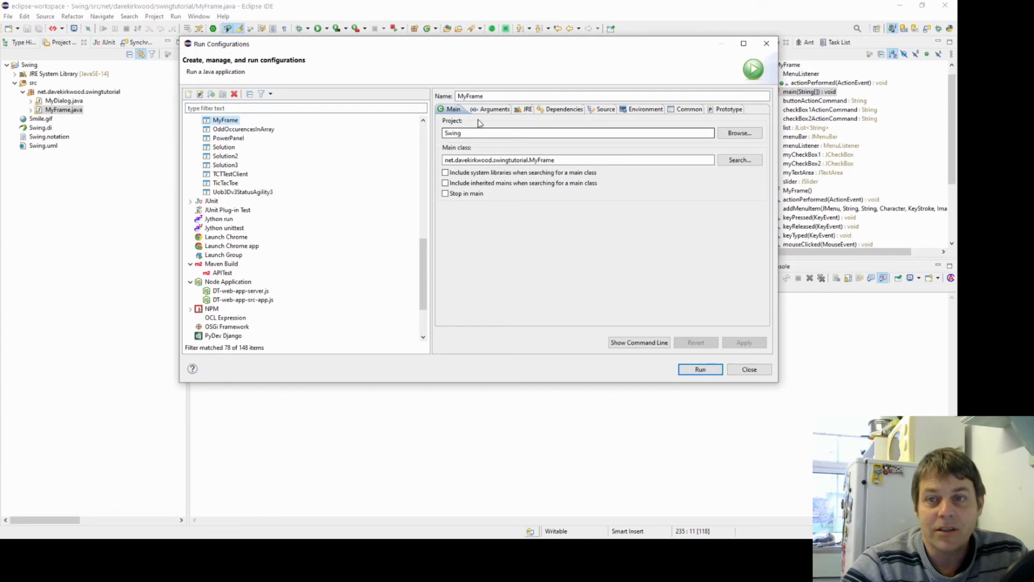
Step: Set VM argument -Dswing.defaultlaf=com.sun.java.swing.plaf.windows.WindowsLookAndFeel on the Arguments tab
{"action": "left_click", "coordinate": [488, 109]}
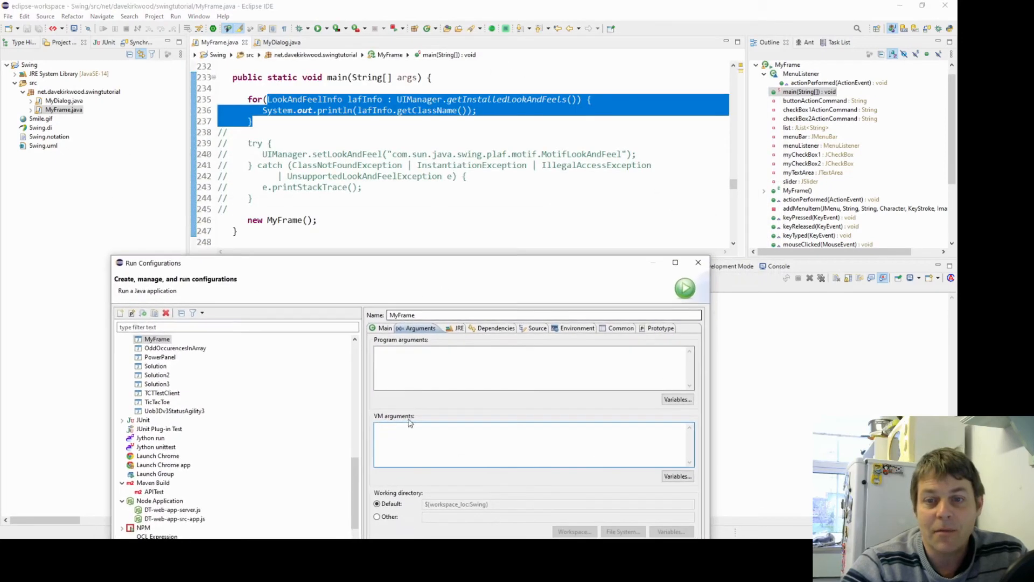
{"action": "type", "text": "-Dswing.defaultlaf=com.sun.java.swing.plaf.windows.WindowsLookAndFeel"}
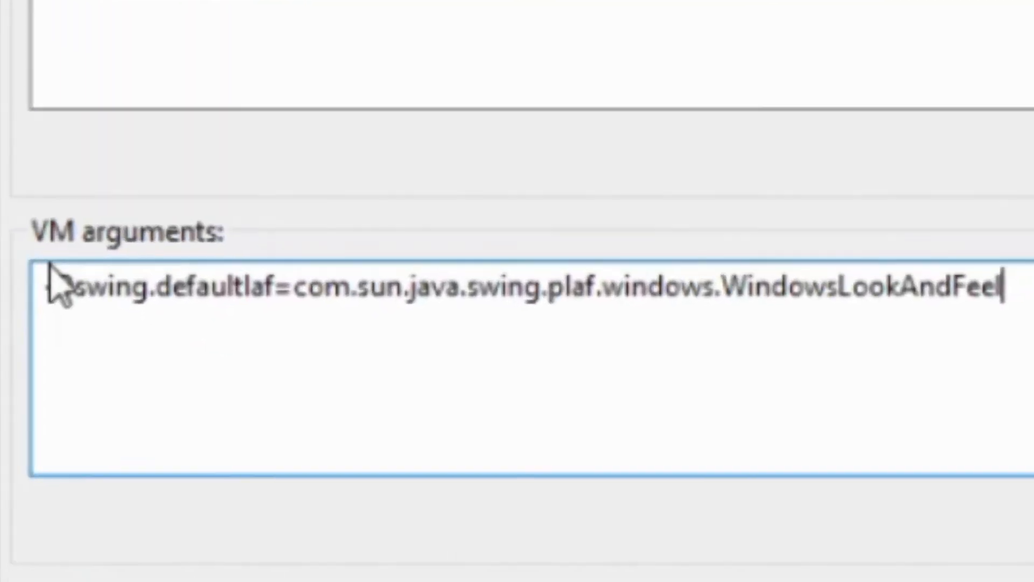
{"action": "type", "text": "-D"}
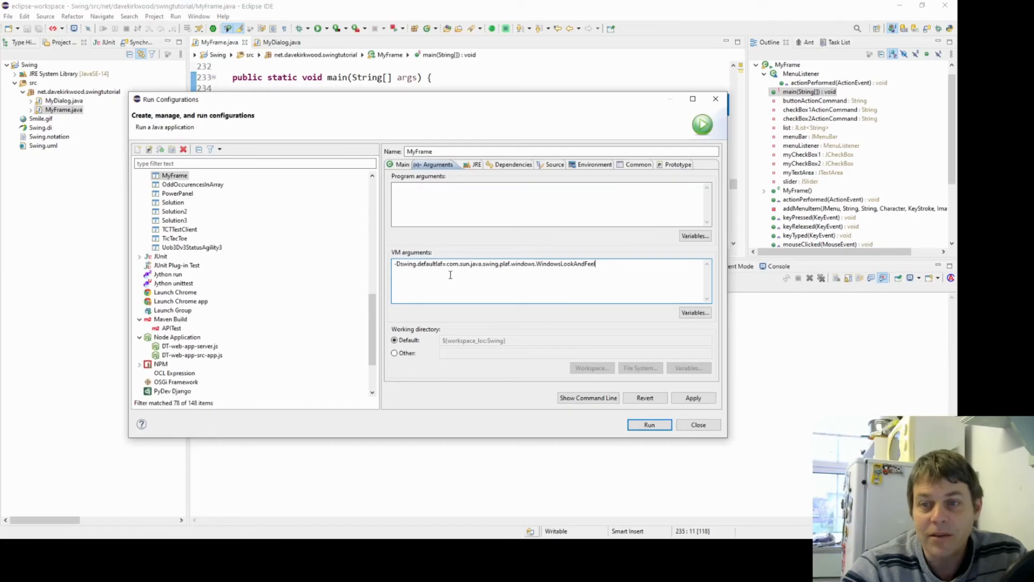
Step: Run MyFrame with the Windows look-and-feel VM argument
{"action": "left_click", "coordinate": [649, 425]}
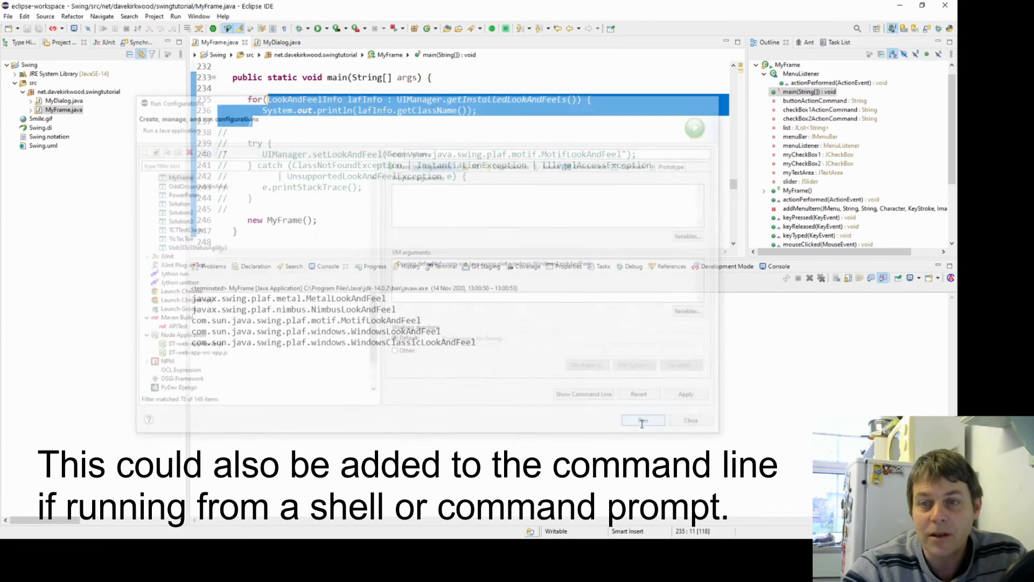
{"action": "left_click", "coordinate": [643, 420]}
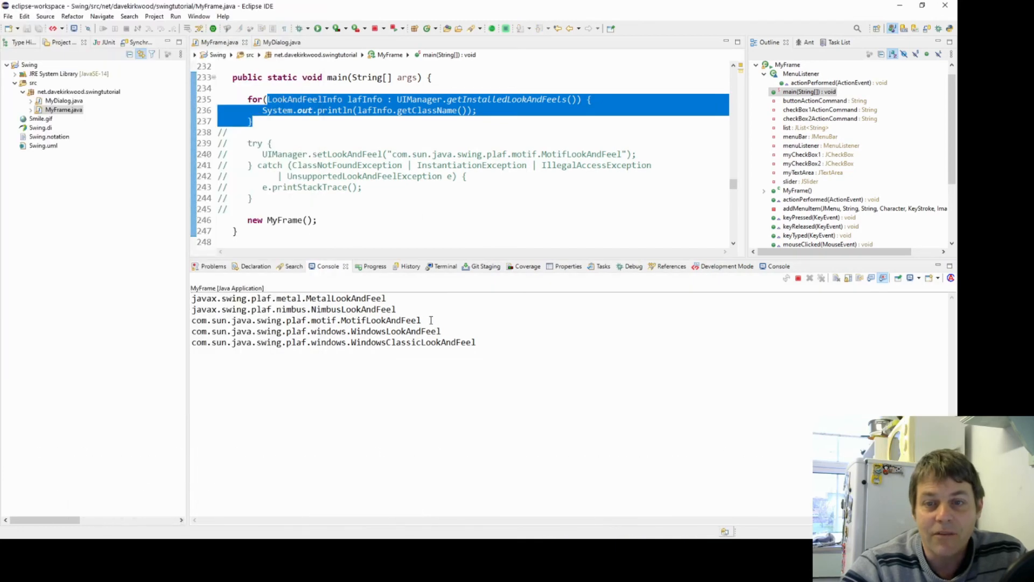
Step: Copy the Nimbus class name from the Console and select the Windows class in VM arguments
{"action": "double_click", "coordinate": [293, 309]}
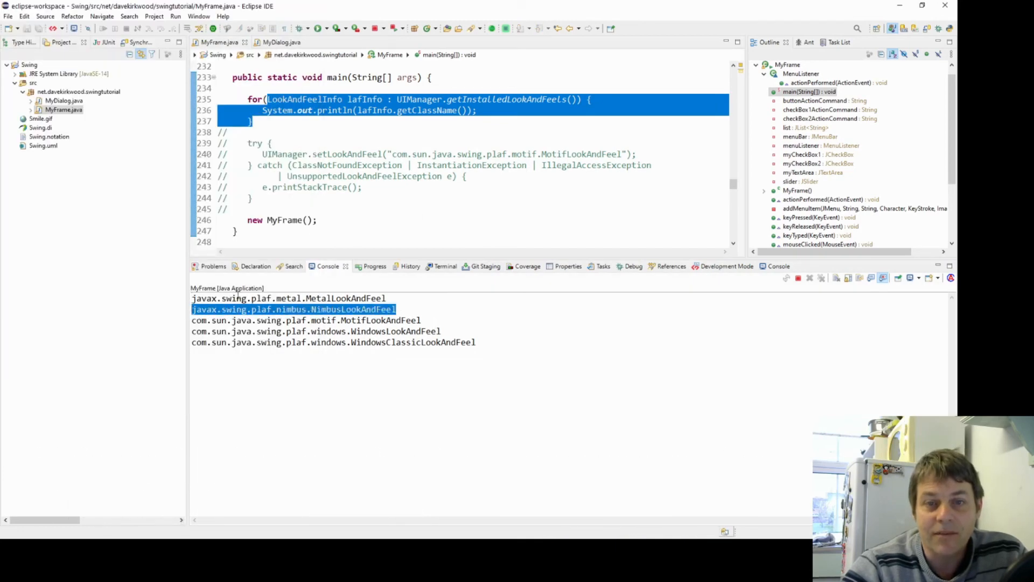
{"action": "left_click", "coordinate": [331, 27]}
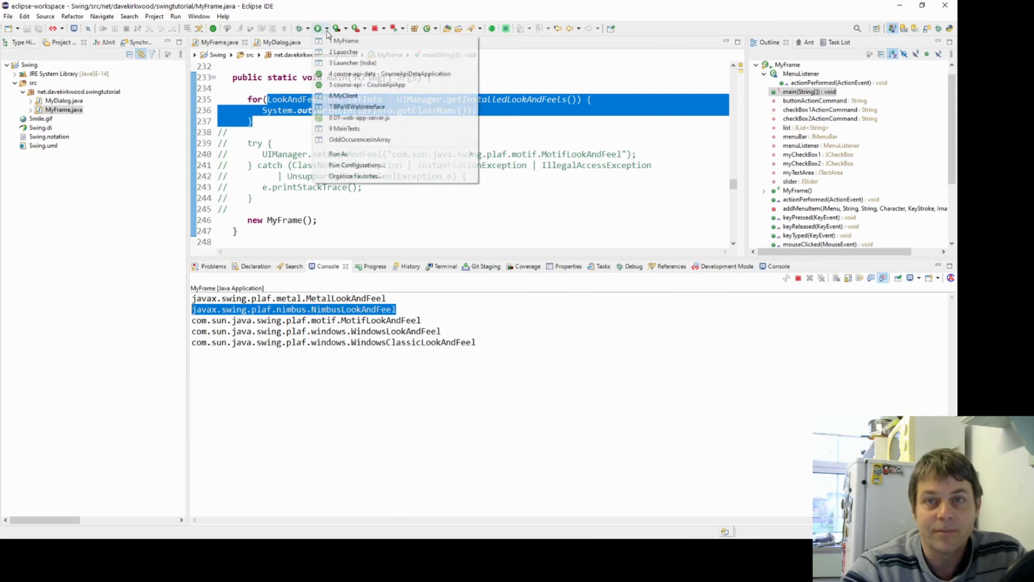
{"action": "left_click", "coordinate": [350, 165]}
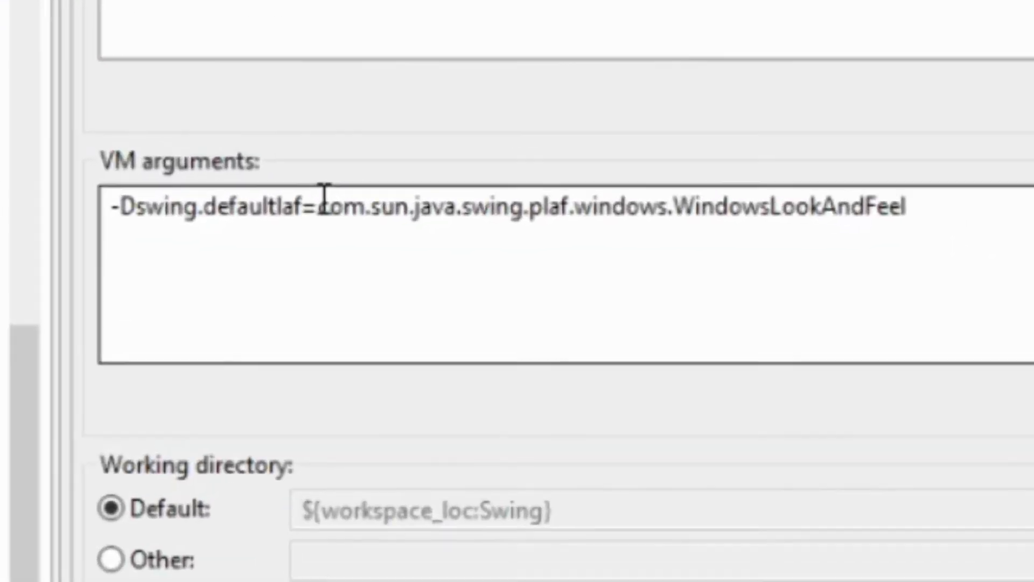
{"action": "left_click_drag", "start_coordinate": [323, 204], "coordinate": [897, 205]}
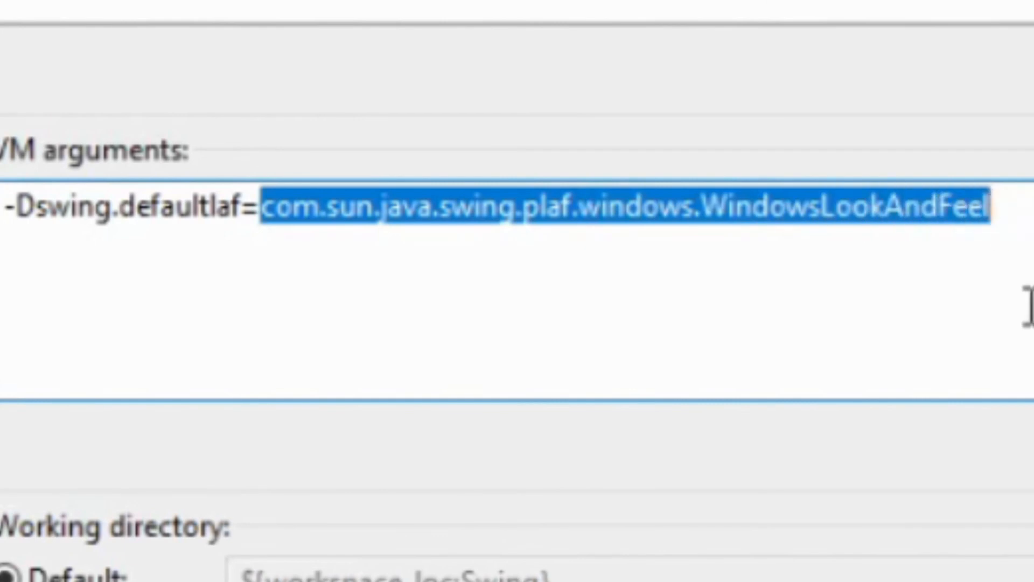